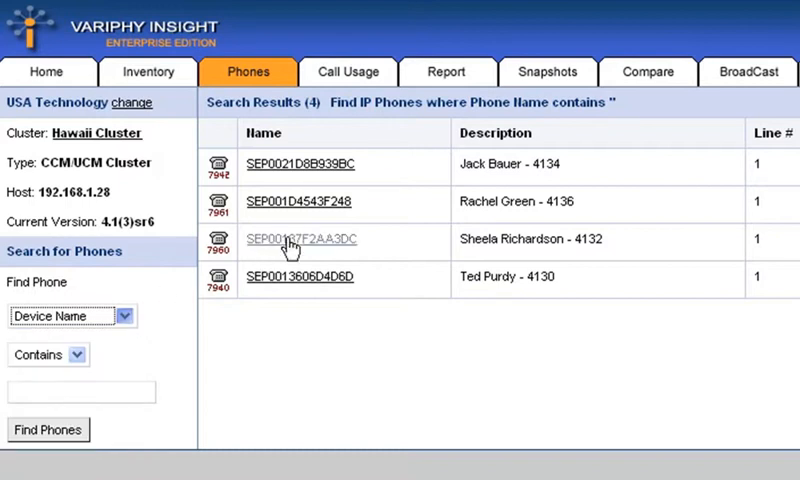
Open device SEP001D4543F248 (Rachel Green - 4136) from the Phones search results.
left_click(303, 239)
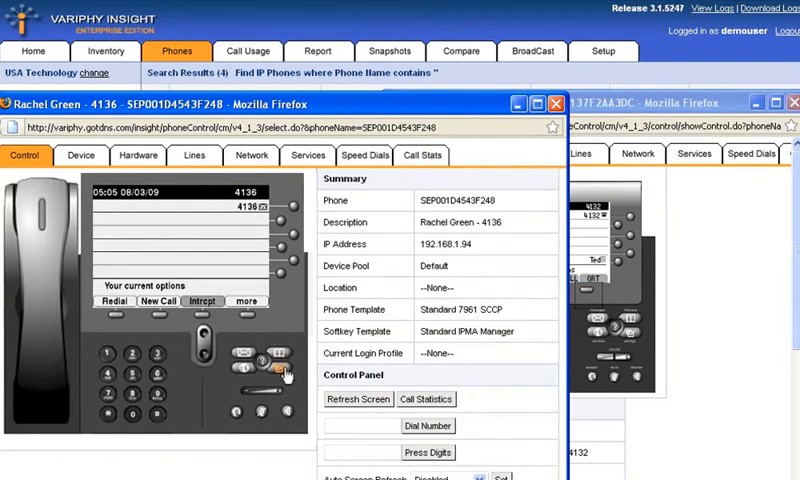
Show User Preferences on the phone display, then view the Device tab details.
left_click(281, 371)
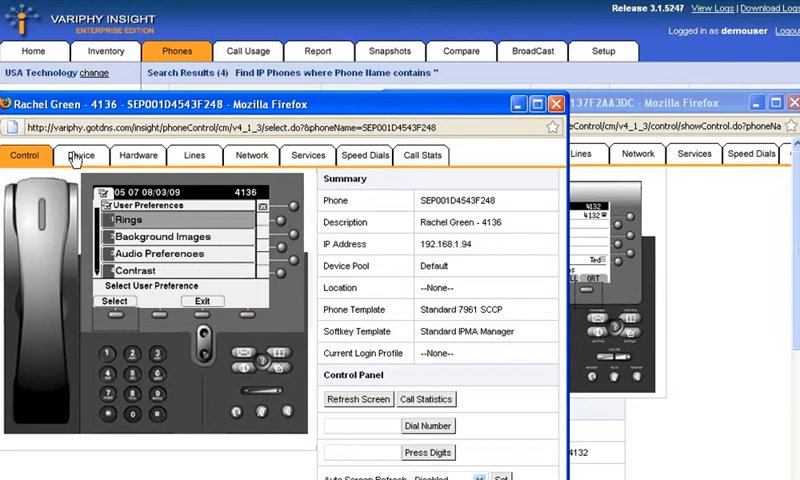
left_click(90, 155)
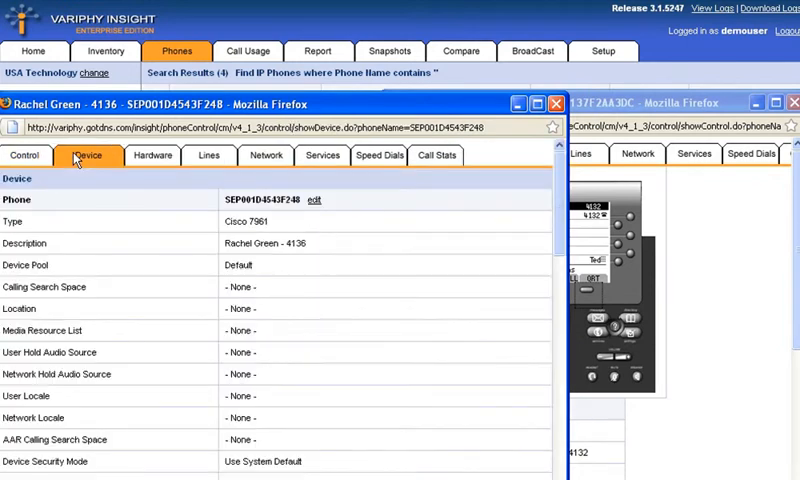
View the Hardware tab, including serial number, then the Network tab settings.
left_click(147, 155)
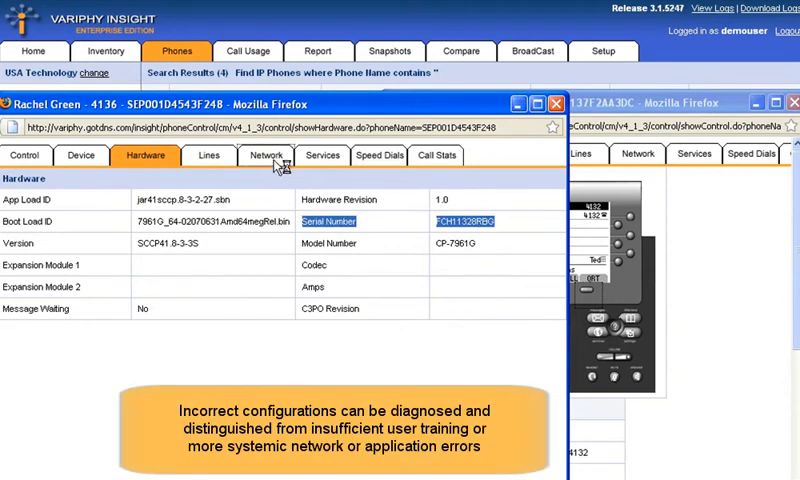
left_click(259, 155)
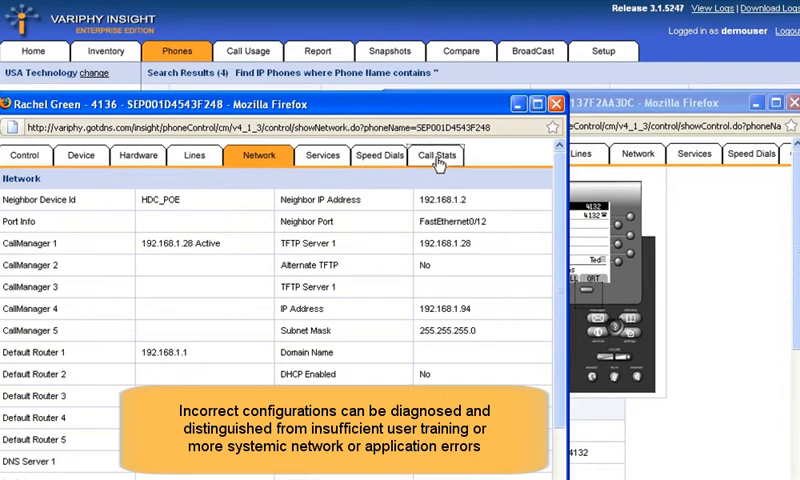
View live Call Stats for the phone, then go back to the Control tab.
left_click(435, 155)
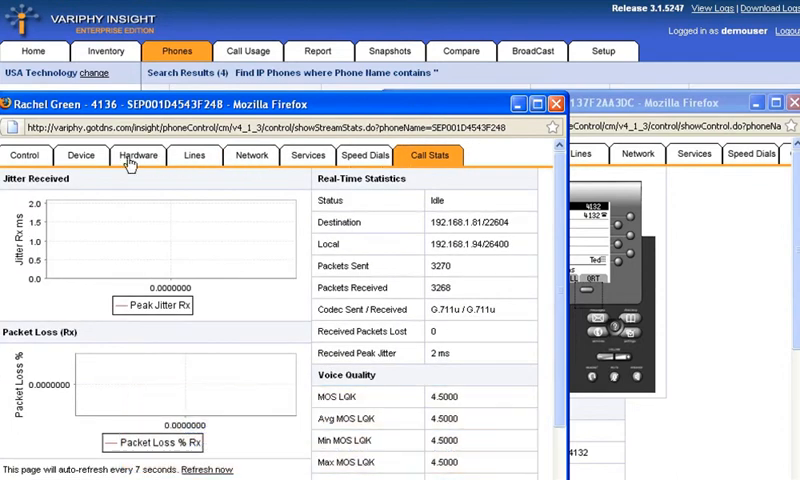
left_click(25, 155)
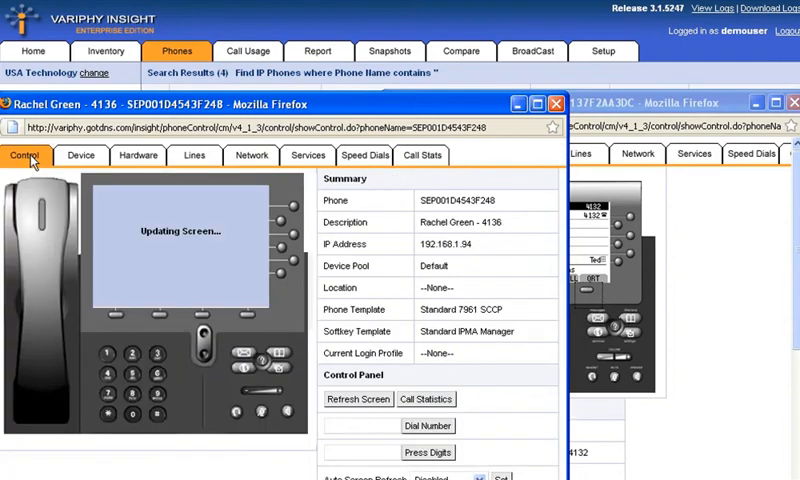